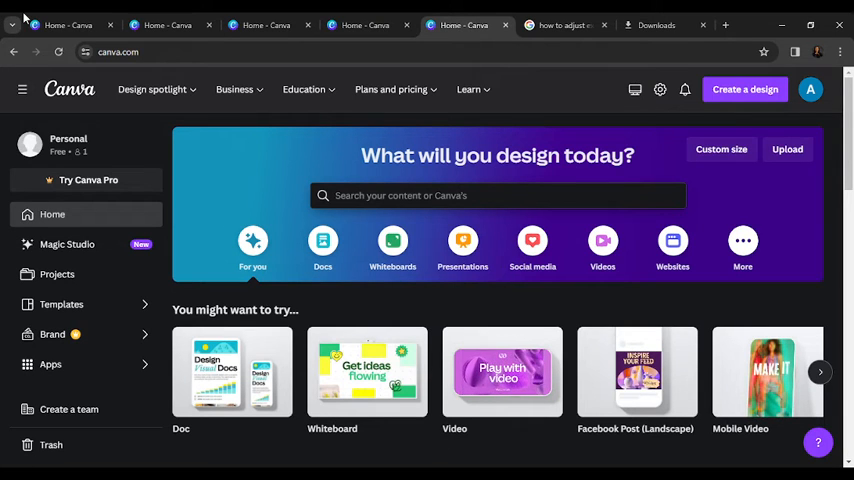
Create a new blank Flyer (A4) design from the Canva home page.
{"action": "scroll", "scroll_direction": "down", "scroll_amount": 3}
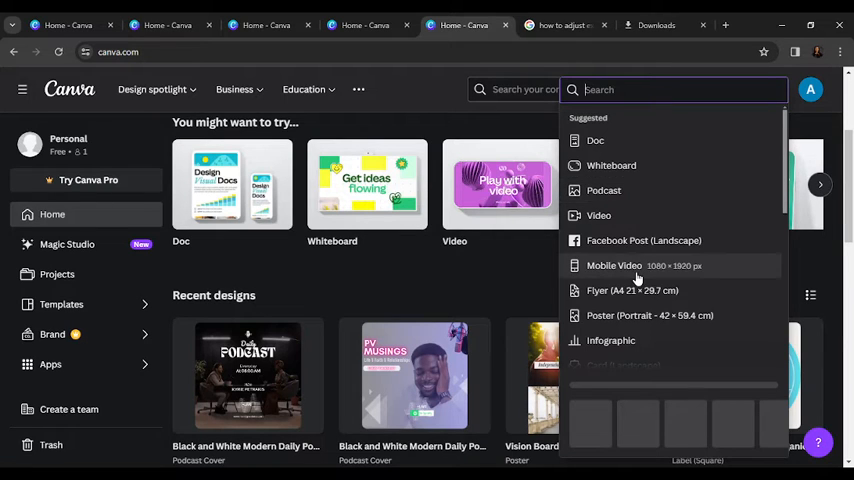
{"action": "mouse_move", "coordinate": [630, 290]}
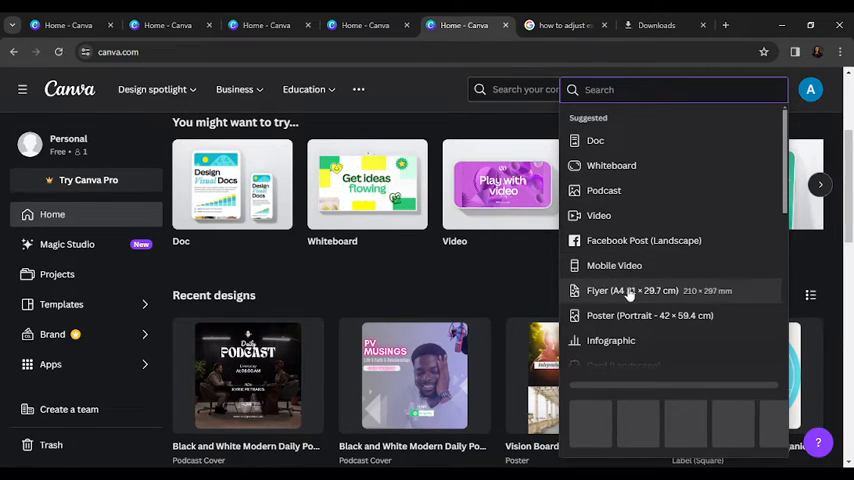
{"action": "left_click", "coordinate": [632, 290]}
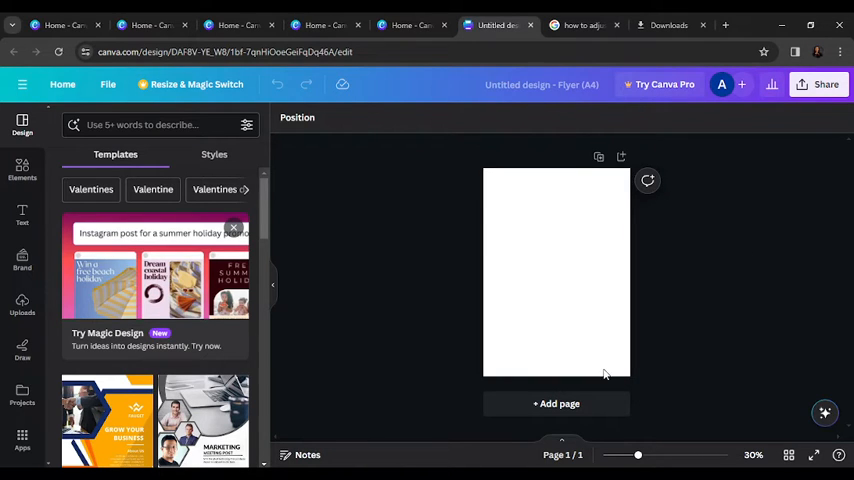
{"action": "mouse_move", "coordinate": [22, 170]}
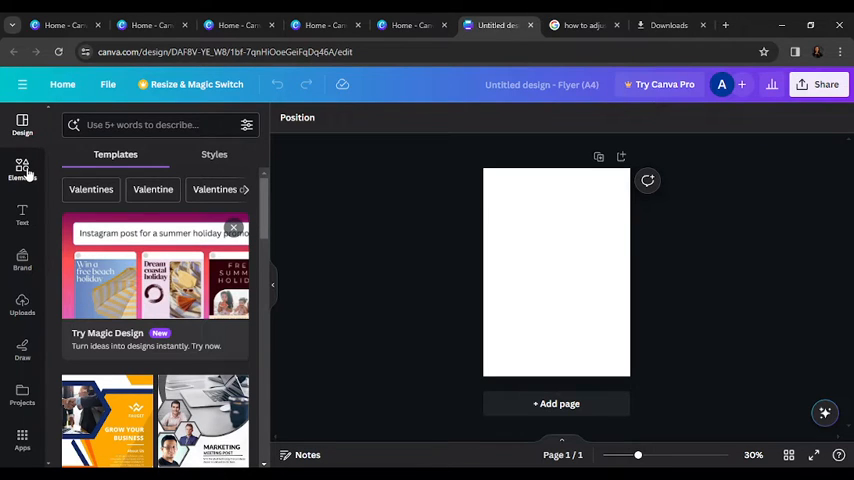
Search the Elements library for 'GRID' and show all grid layouts.
{"action": "left_click", "coordinate": [22, 170]}
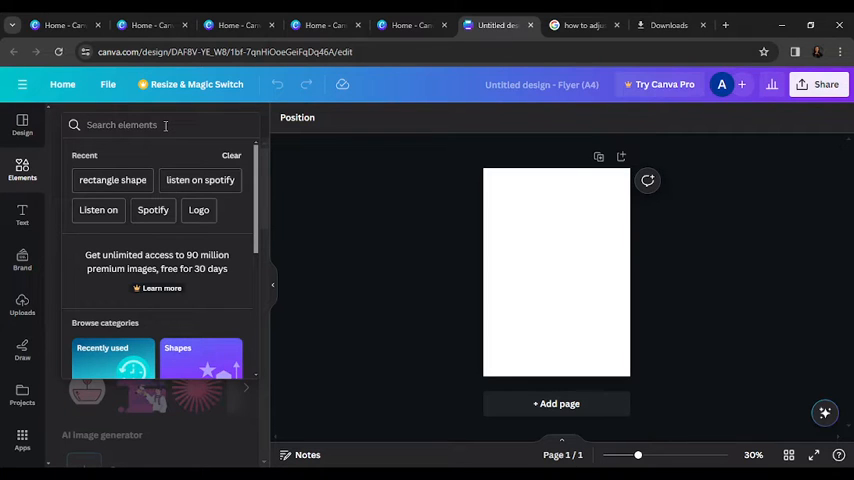
{"action": "type", "text": "GRID"}
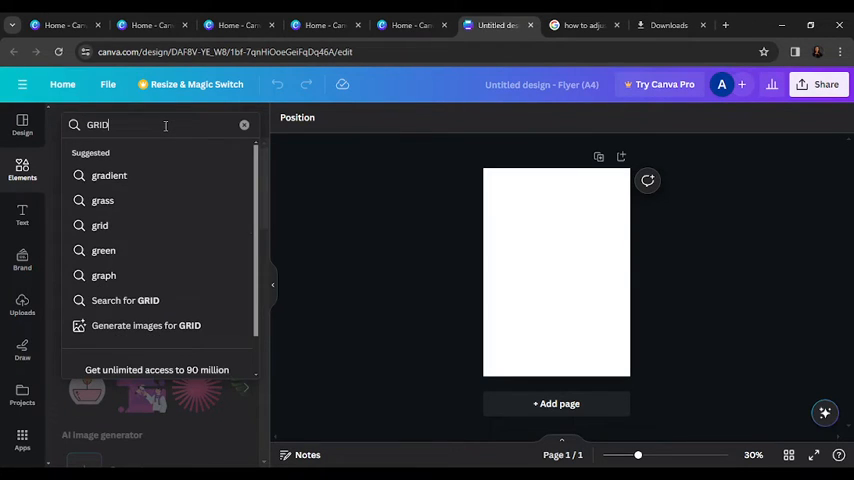
{"action": "key", "text": "enter"}
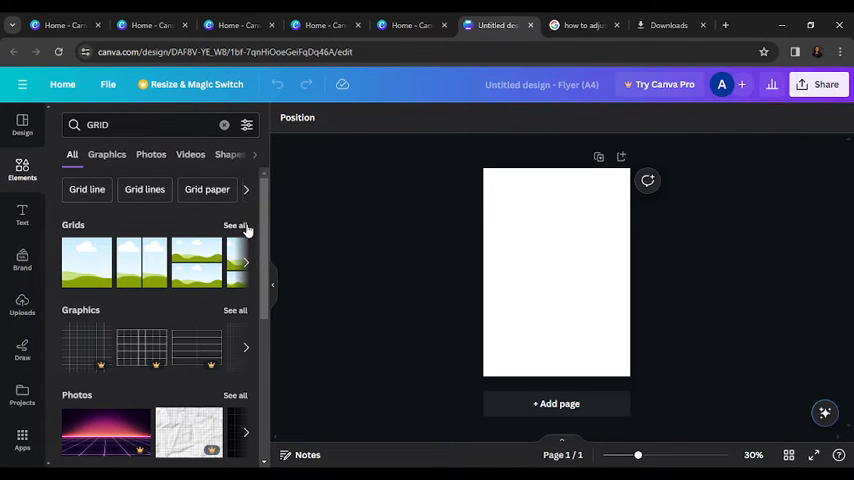
{"action": "left_click", "coordinate": [234, 224]}
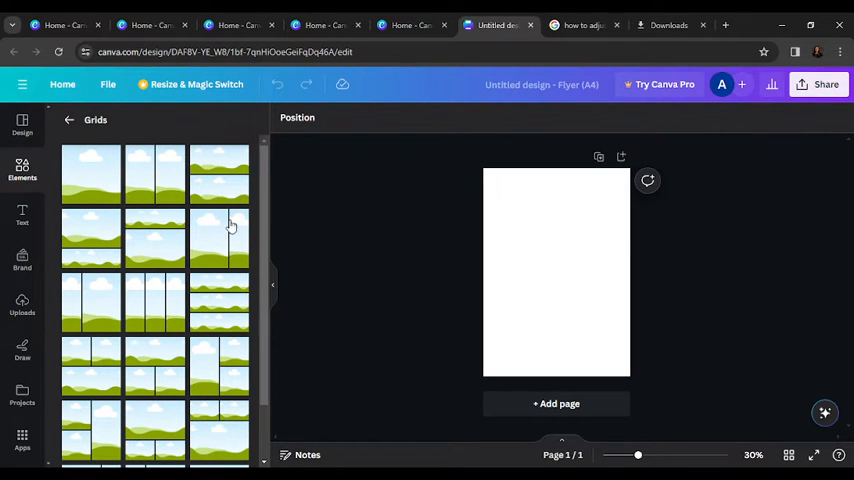
{"action": "scroll", "scroll_direction": "down", "scroll_amount": 3}
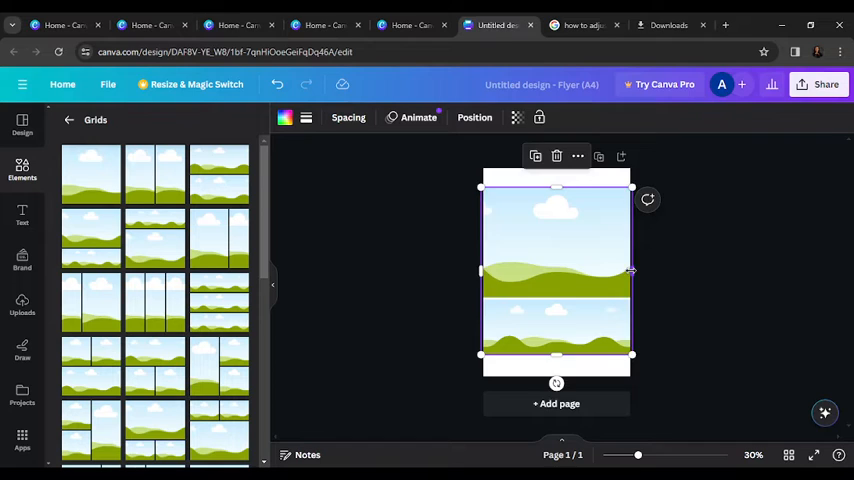
Shrink and reposition the two-row grid so white margins surround it on the page.
{"action": "left_click_drag", "start_coordinate": [632, 272], "coordinate": [608, 272]}
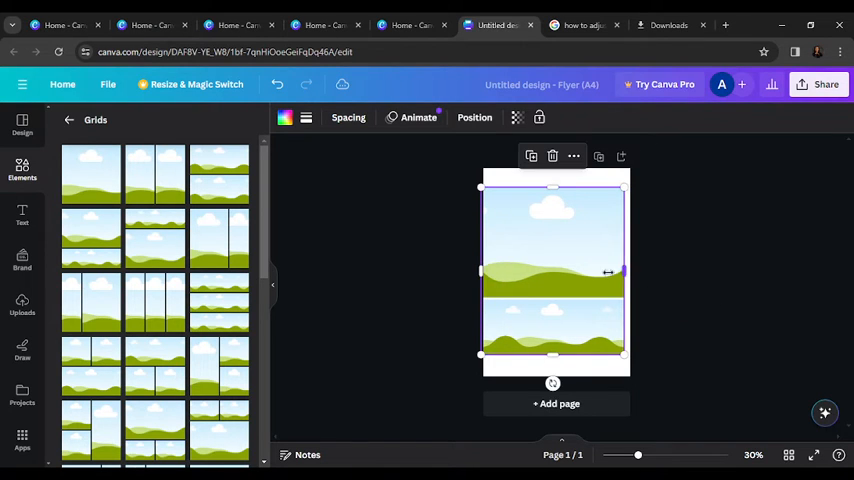
{"action": "left_click_drag", "start_coordinate": [480, 272], "coordinate": [504, 272]}
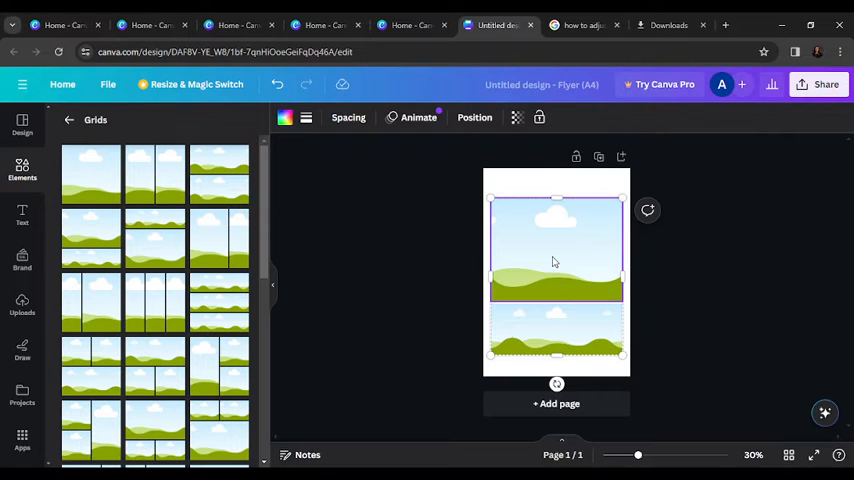
{"action": "mouse_move", "coordinate": [504, 262]}
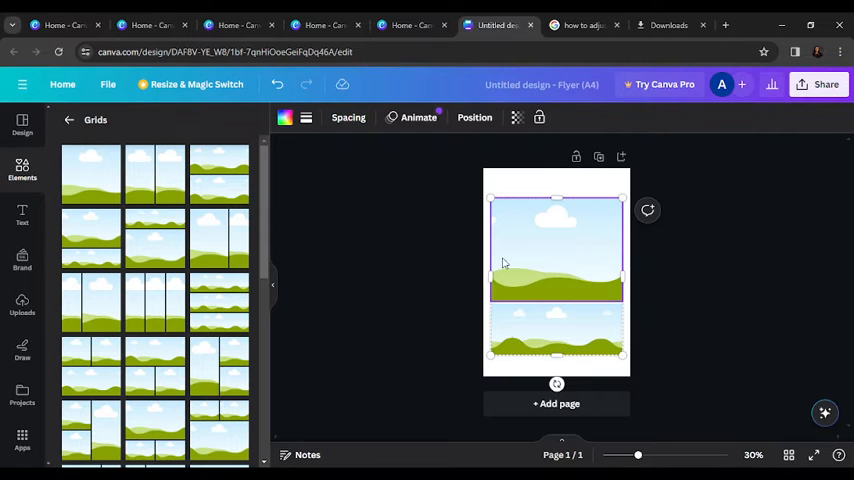
{"action": "left_click_drag", "start_coordinate": [490, 198], "coordinate": [504, 212]}
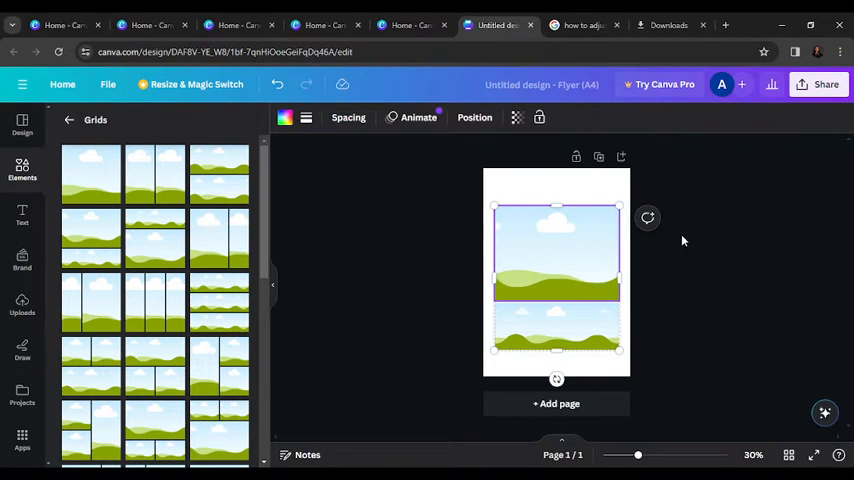
{"action": "mouse_move", "coordinate": [652, 238]}
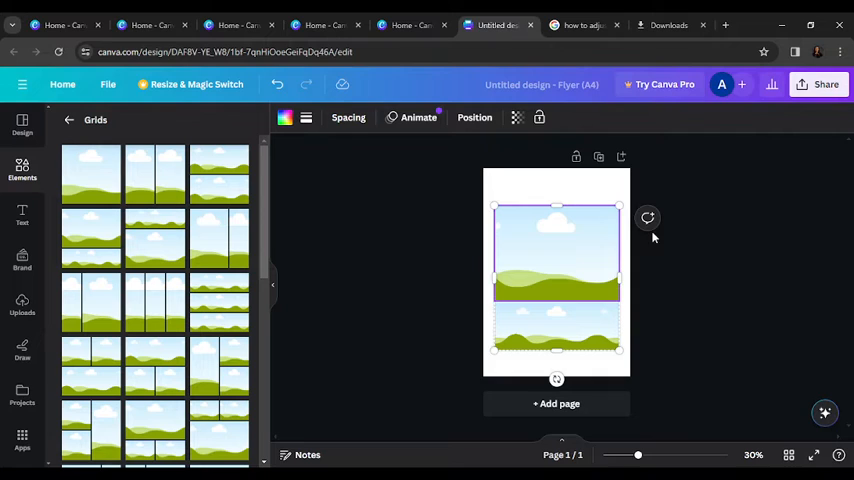
{"action": "mouse_move", "coordinate": [780, 140]}
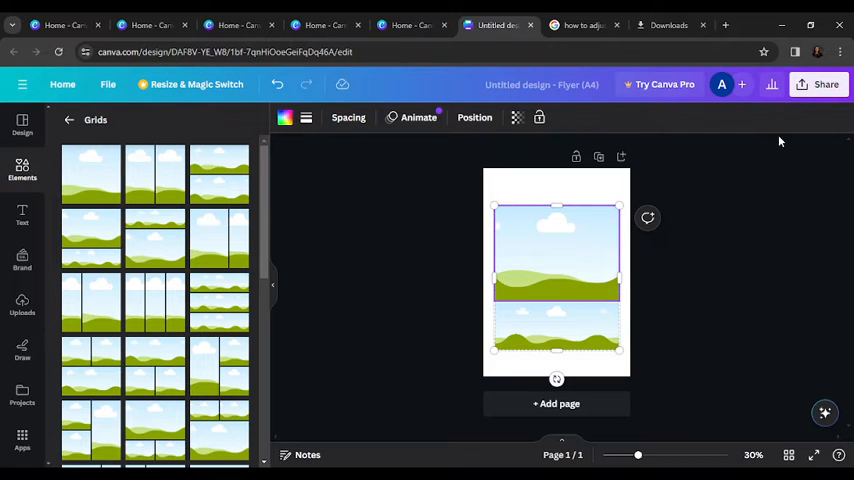
{"action": "mouse_move", "coordinate": [4, 256]}
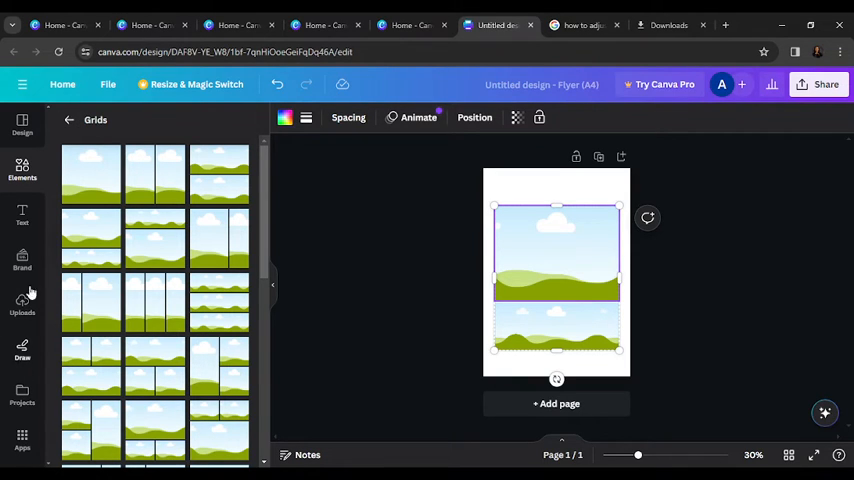
Fill the grid cells with uploaded portrait photos of the man in a blue suit.
{"action": "left_click", "coordinate": [22, 304]}
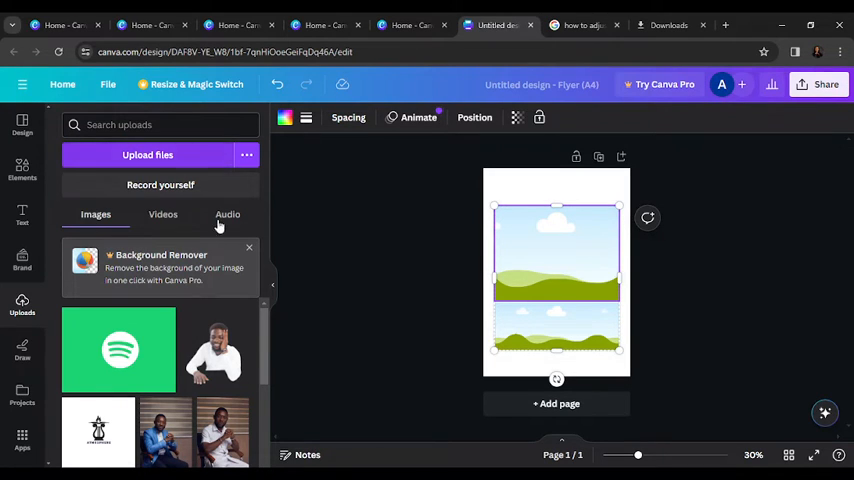
{"action": "scroll", "scroll_direction": "down", "scroll_amount": 3}
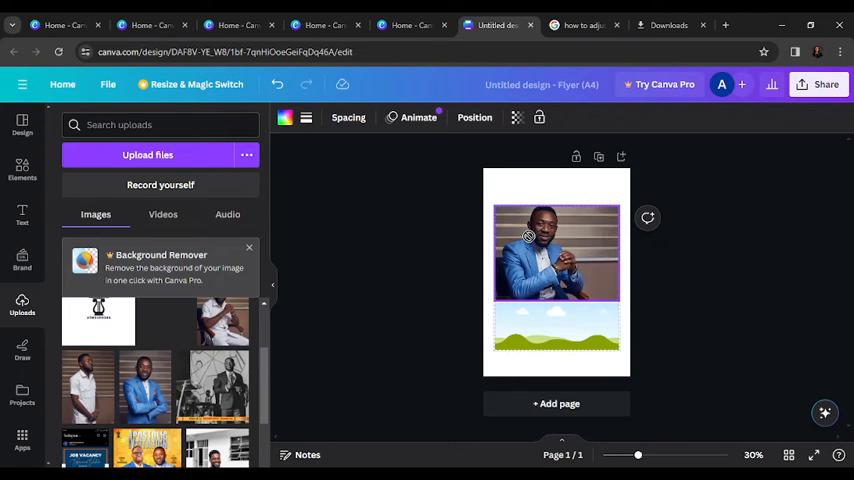
{"action": "left_click", "coordinate": [556, 252]}
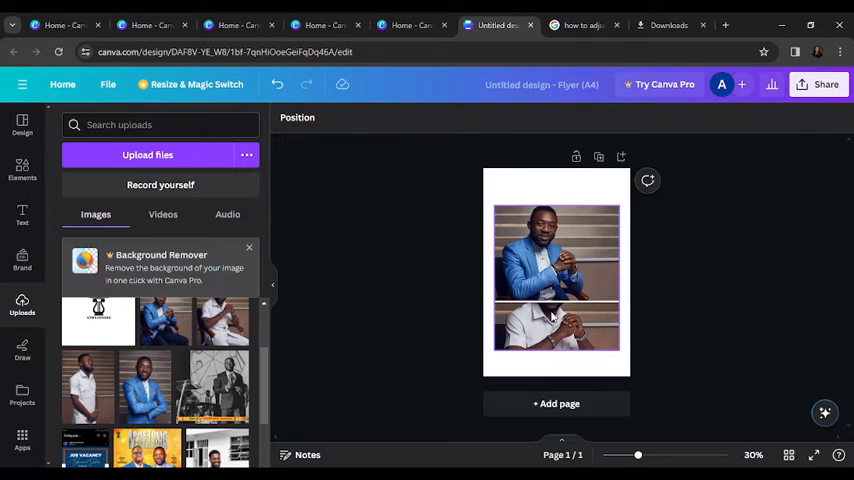
{"action": "mouse_move", "coordinate": [550, 316]}
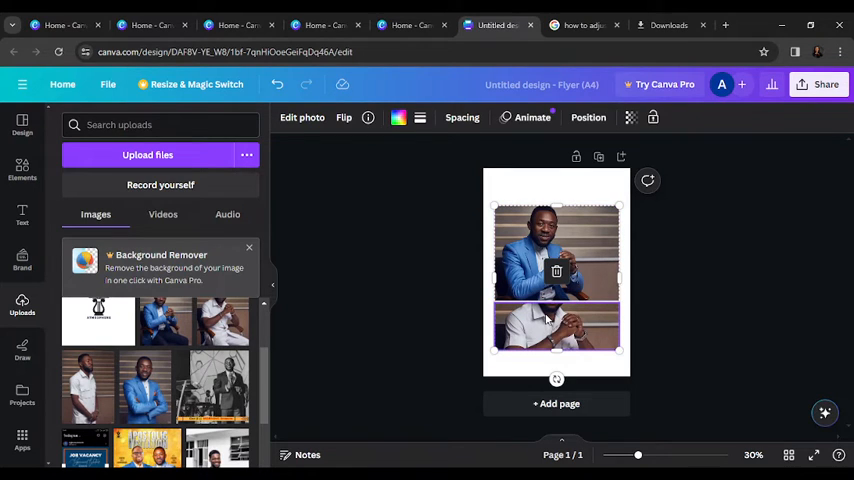
Shift the lower grid photo within its cell so the man's face is centred.
{"action": "left_click", "coordinate": [302, 116]}
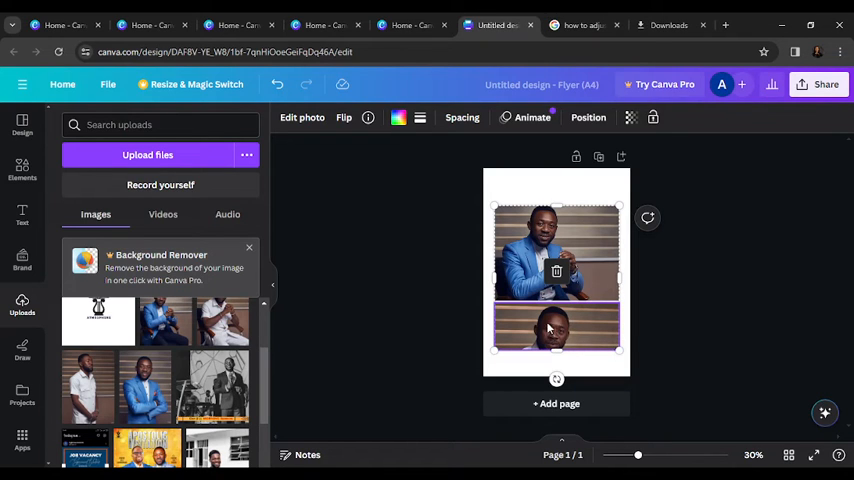
{"action": "mouse_move", "coordinate": [608, 328]}
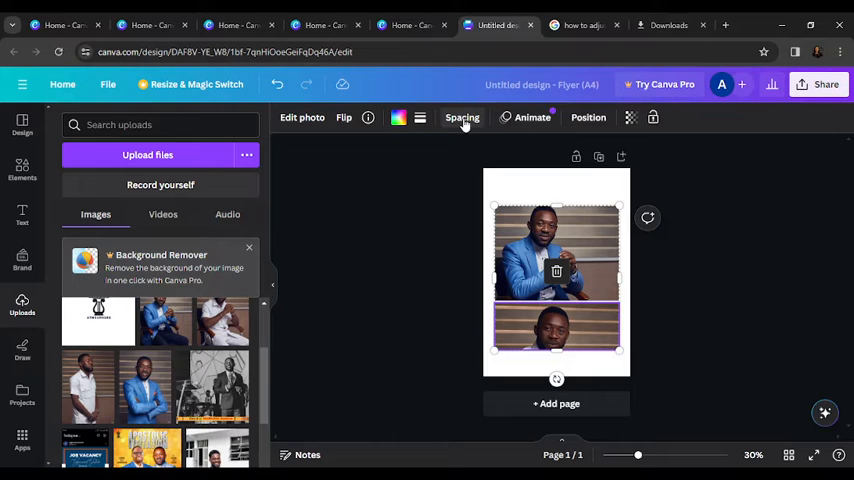
Raise the grid spacing between the two photos from 27 to about 34.
{"action": "left_click", "coordinate": [462, 116]}
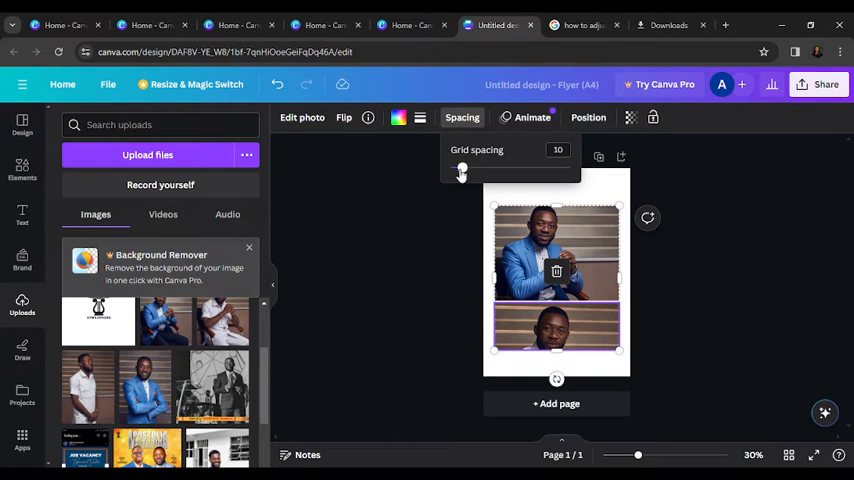
{"action": "left_click_drag", "start_coordinate": [462, 168], "coordinate": [528, 168]}
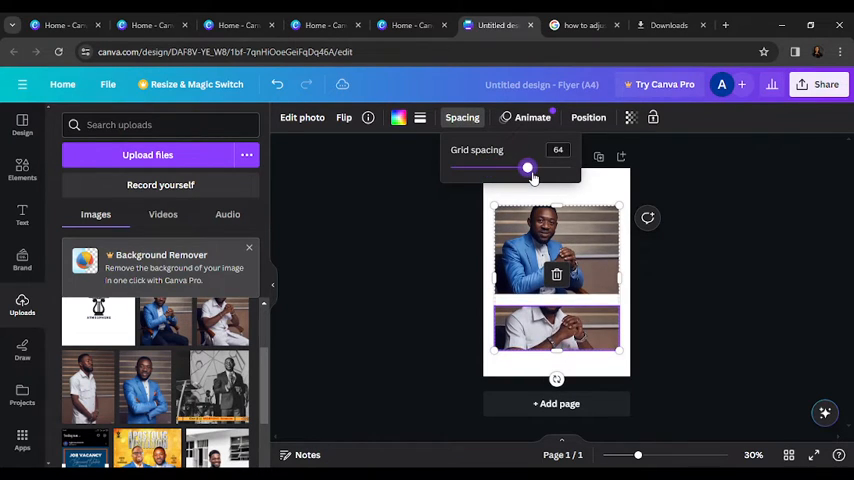
{"action": "left_click_drag", "start_coordinate": [528, 168], "coordinate": [482, 168]}
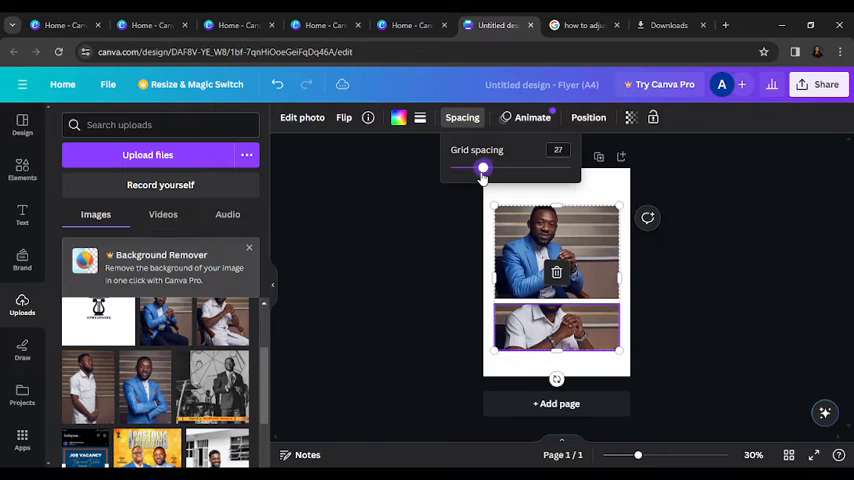
{"action": "left_click_drag", "start_coordinate": [482, 168], "coordinate": [490, 168]}
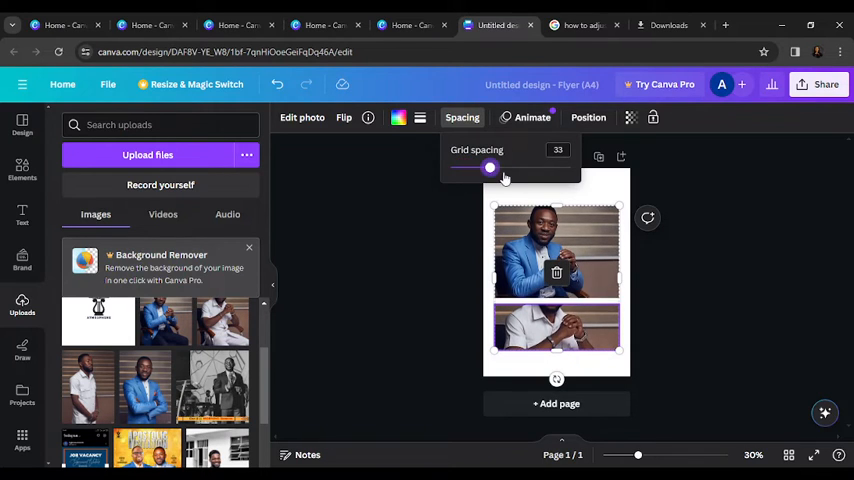
{"action": "left_click_drag", "start_coordinate": [488, 168], "coordinate": [466, 168]}
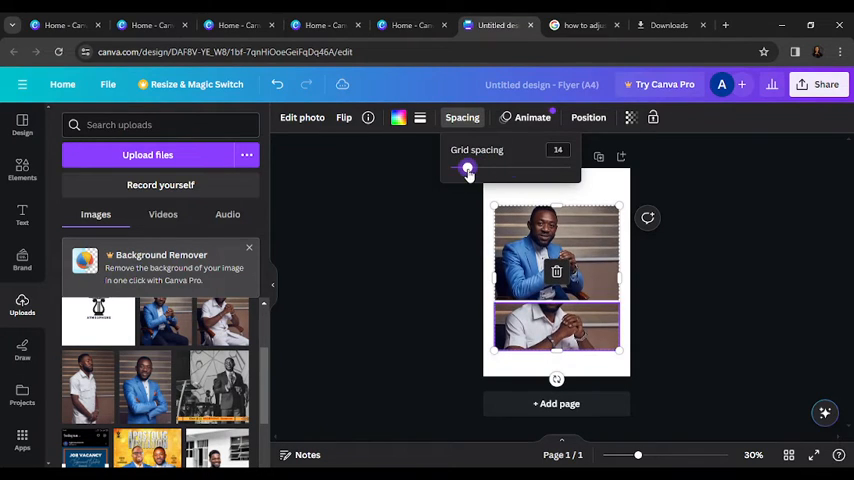
{"action": "left_click_drag", "start_coordinate": [468, 168], "coordinate": [478, 168]}
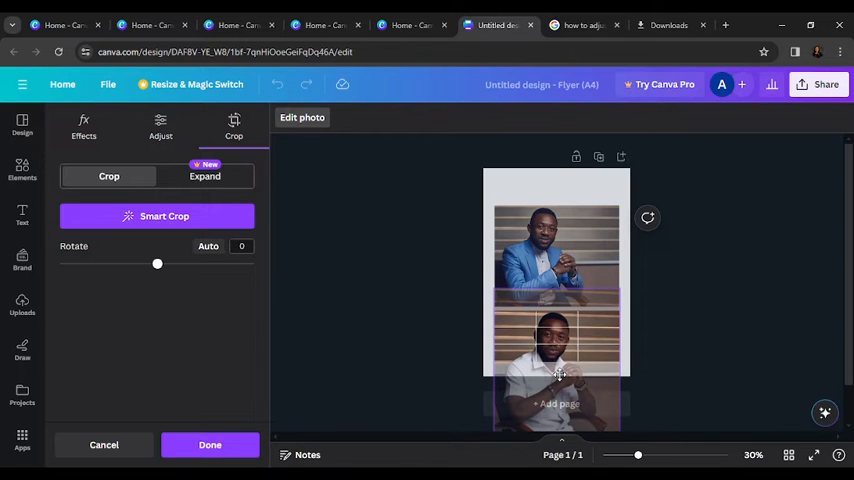
{"action": "left_click", "coordinate": [210, 444]}
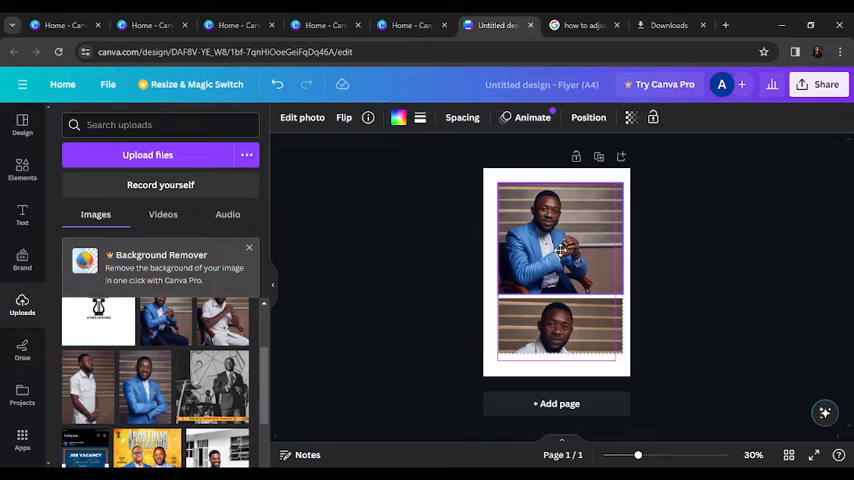
{"action": "left_click", "coordinate": [556, 250]}
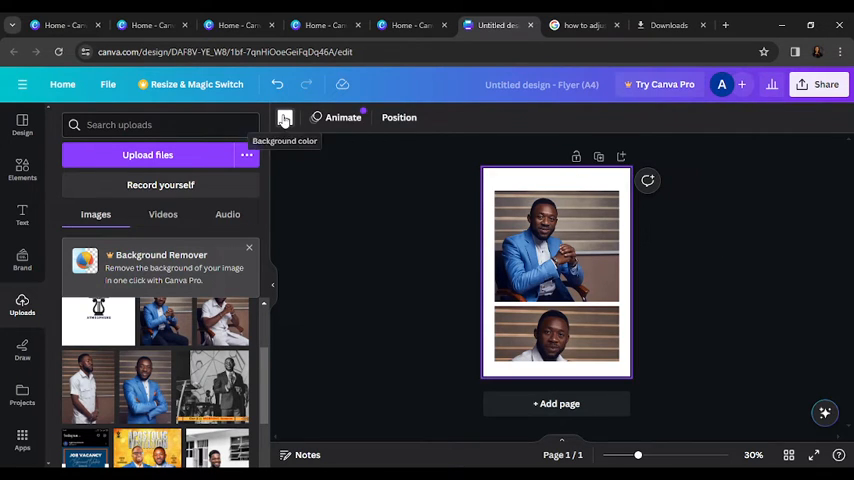
Set page 1's background to the muted brown photo colour and deselect the page.
{"action": "left_click", "coordinate": [284, 118]}
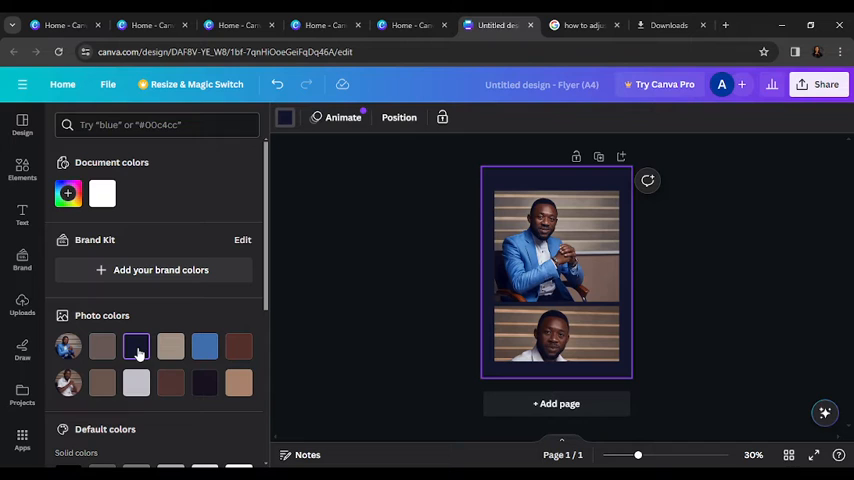
{"action": "left_click", "coordinate": [170, 346]}
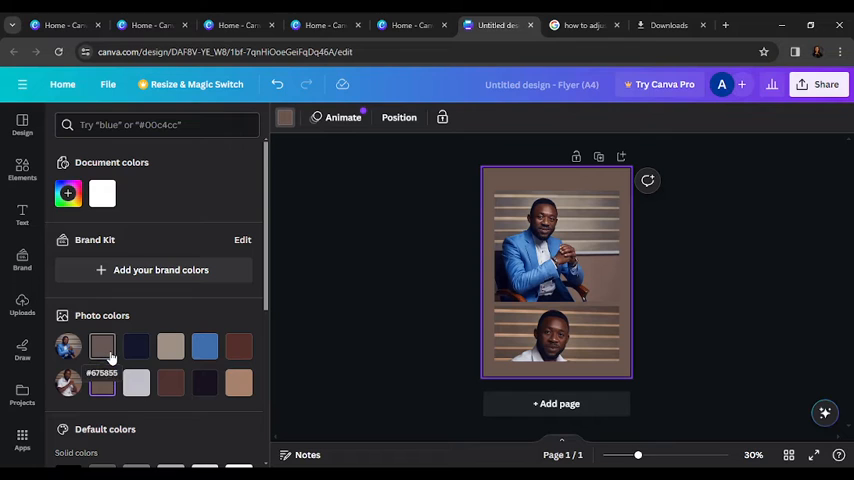
{"action": "left_click", "coordinate": [102, 346]}
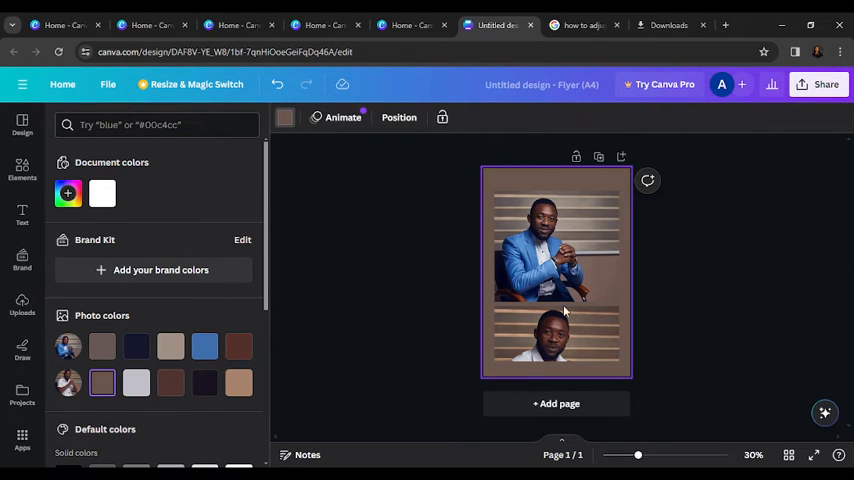
{"action": "left_click", "coordinate": [22, 304]}
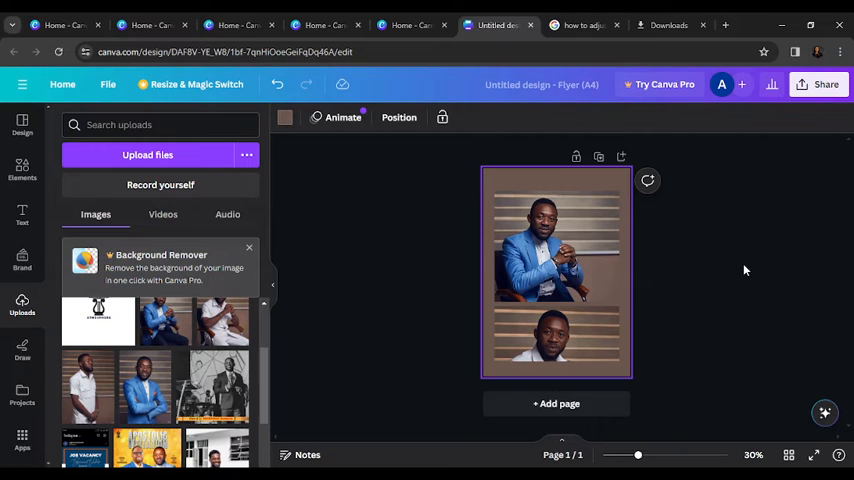
{"action": "left_click", "coordinate": [160, 124]}
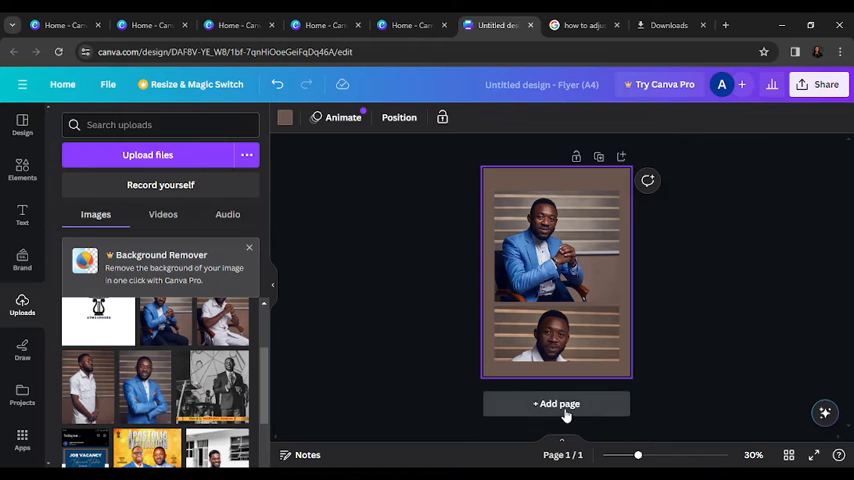
Add page 2 and drop a scalloped circle frame onto its centre.
{"action": "left_click", "coordinate": [556, 404]}
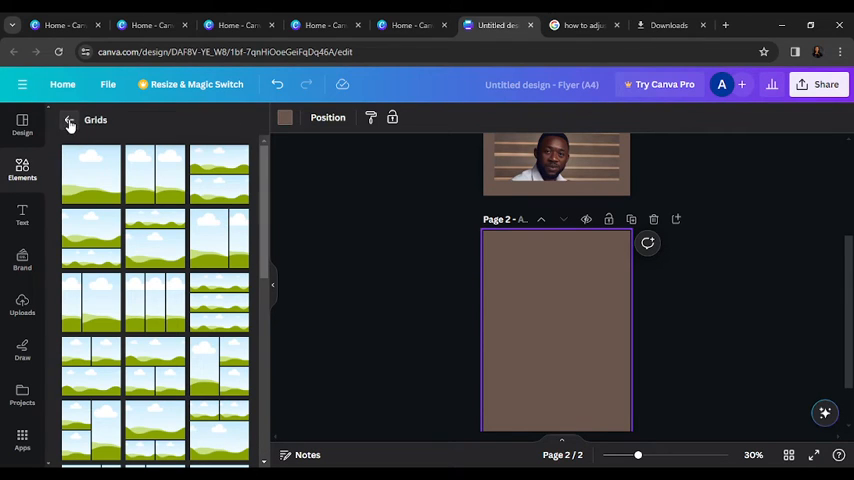
{"action": "type", "text": "GRID"}
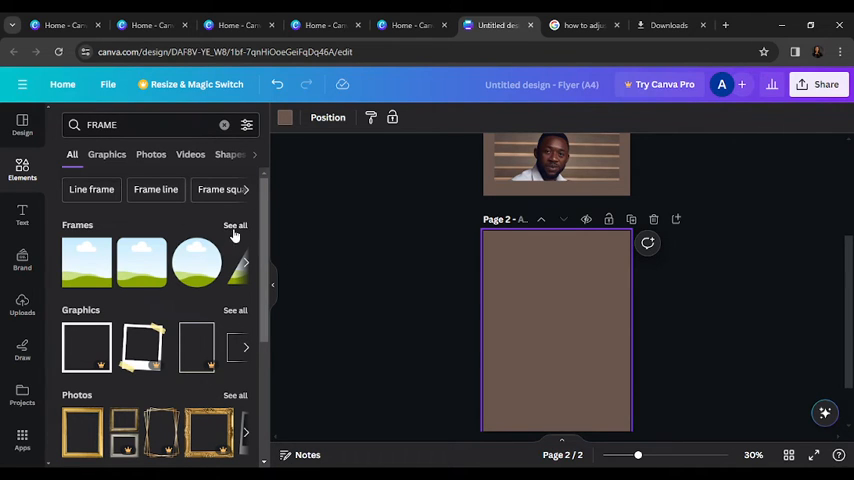
{"action": "left_click", "coordinate": [234, 224]}
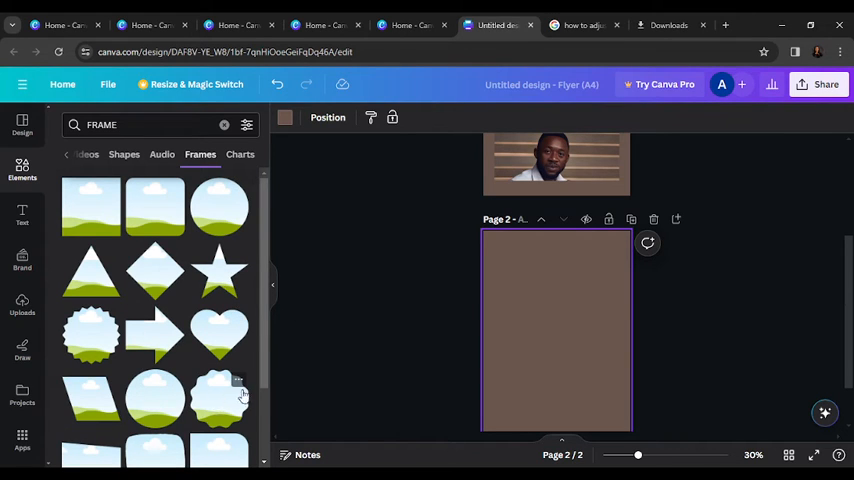
{"action": "left_click_drag", "start_coordinate": [90, 336], "coordinate": [448, 338]}
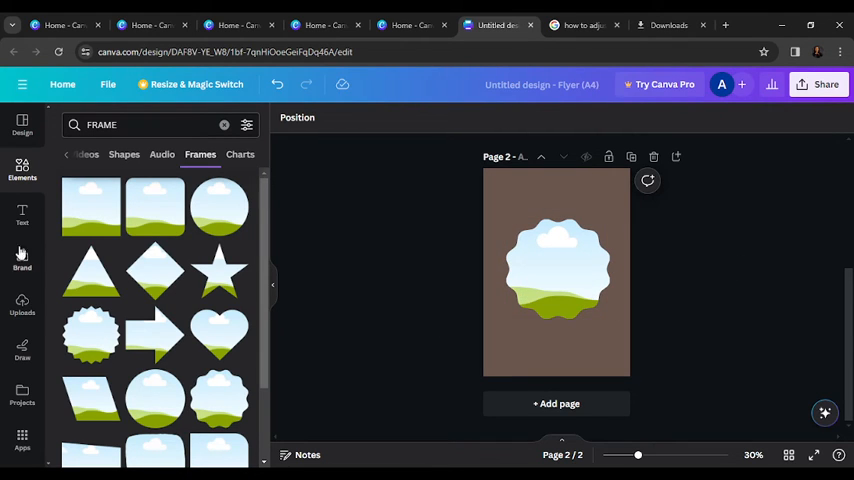
Drag a cut-out portrait of the man from Uploads into the page 2 frame.
{"action": "left_click", "coordinate": [22, 304]}
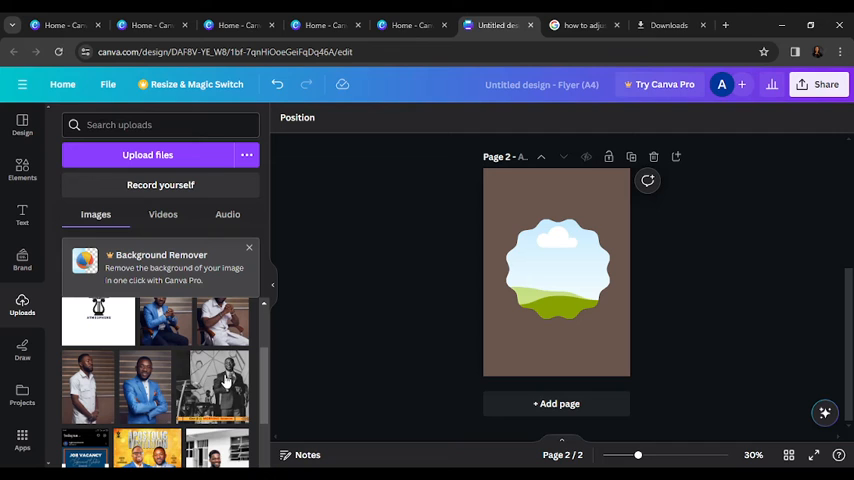
{"action": "scroll", "scroll_direction": "down", "scroll_amount": 3}
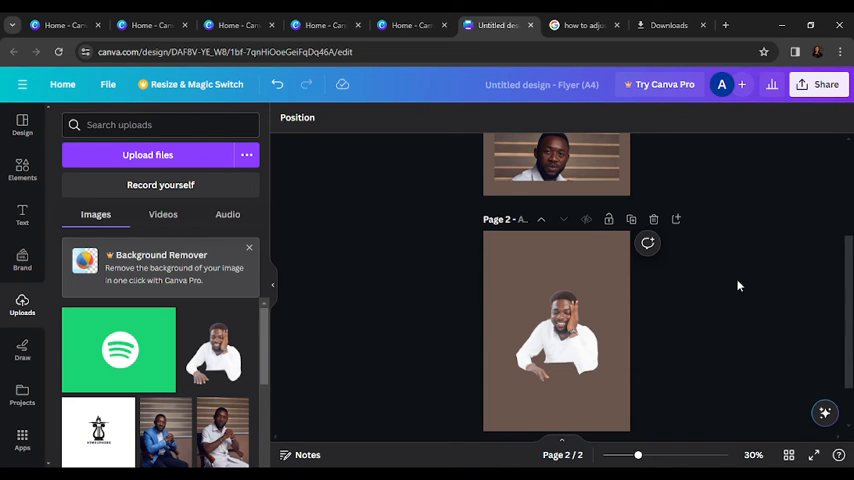
Delete the framed cutout and drop in the seated white-shirt portrait instead.
{"action": "left_click", "coordinate": [556, 332]}
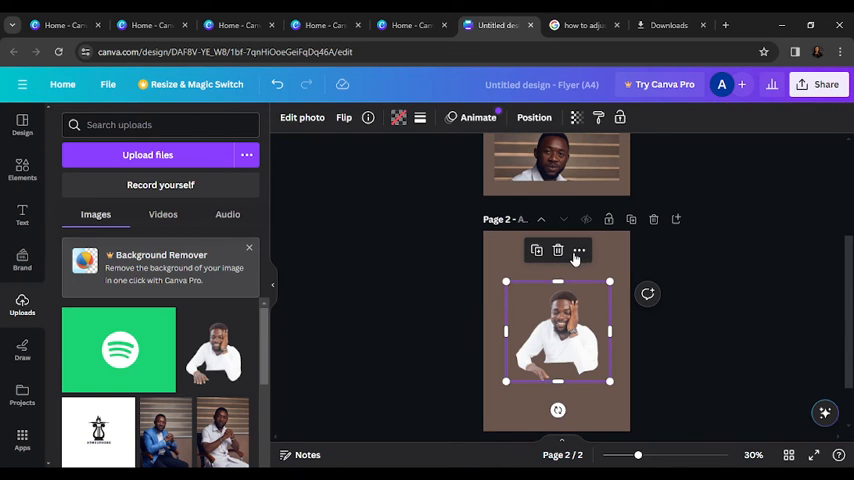
{"action": "left_click", "coordinate": [558, 252]}
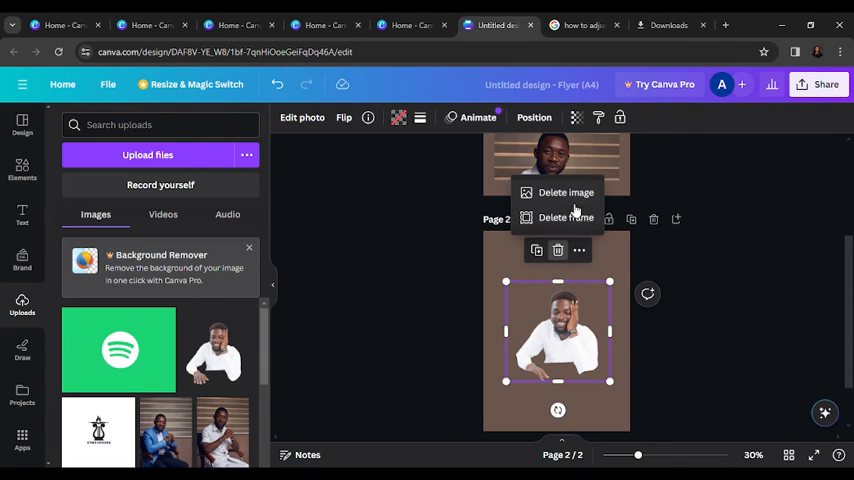
{"action": "left_click", "coordinate": [566, 192]}
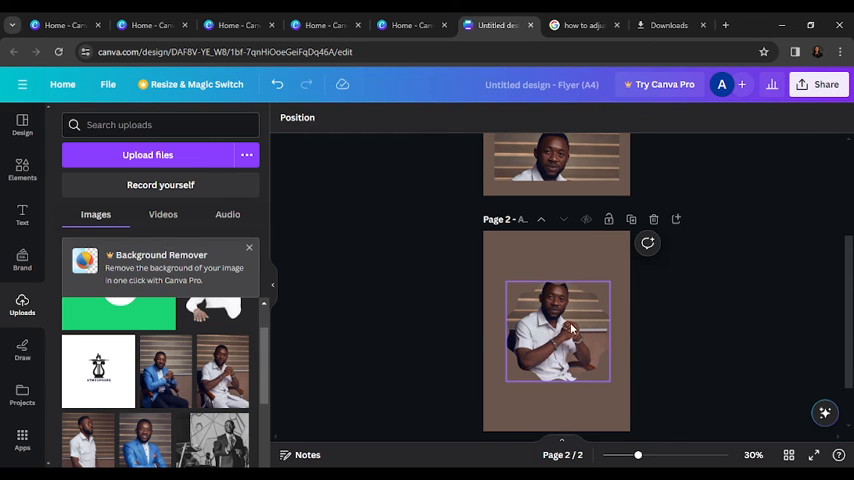
{"action": "left_click", "coordinate": [558, 332]}
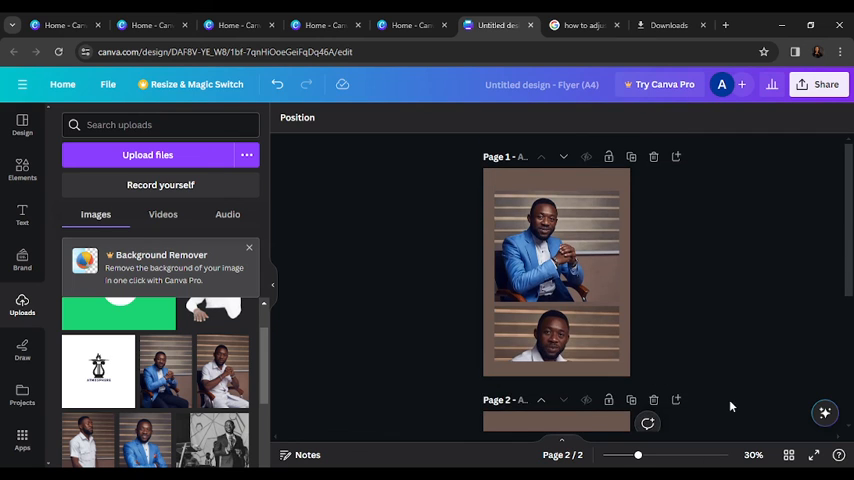
{"action": "scroll", "scroll_direction": "down", "scroll_amount": 3}
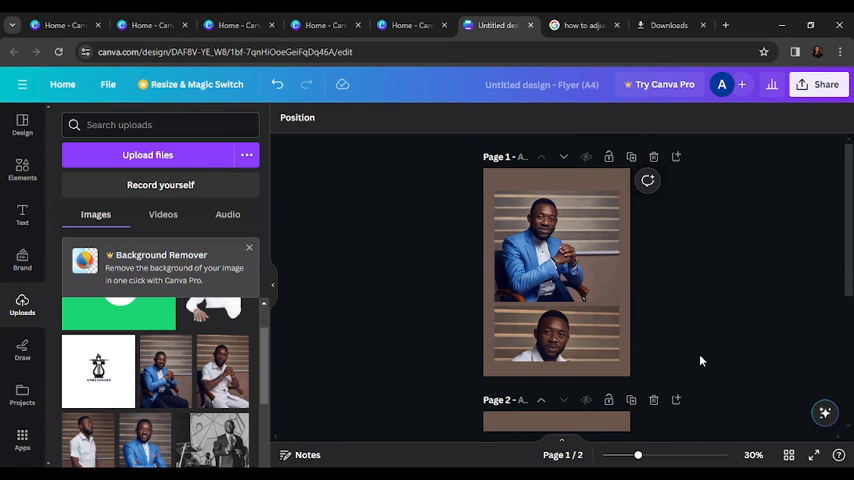
{"action": "mouse_move", "coordinate": [716, 304]}
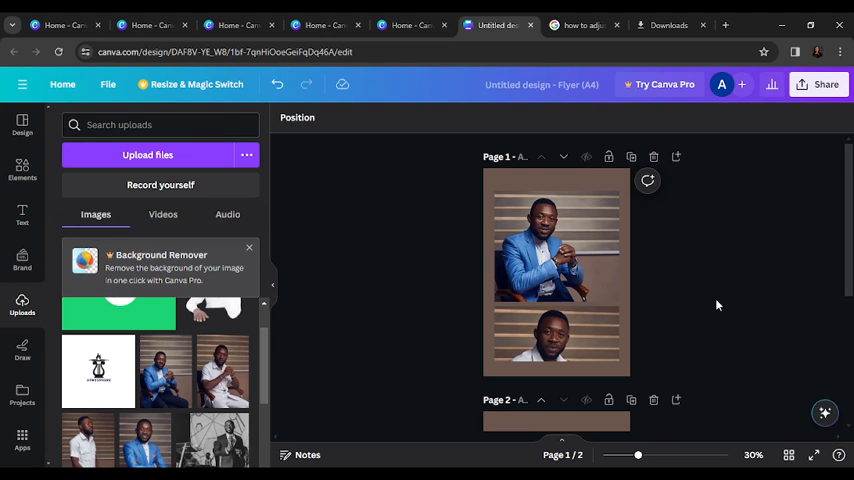
{"action": "mouse_move", "coordinate": [736, 376]}
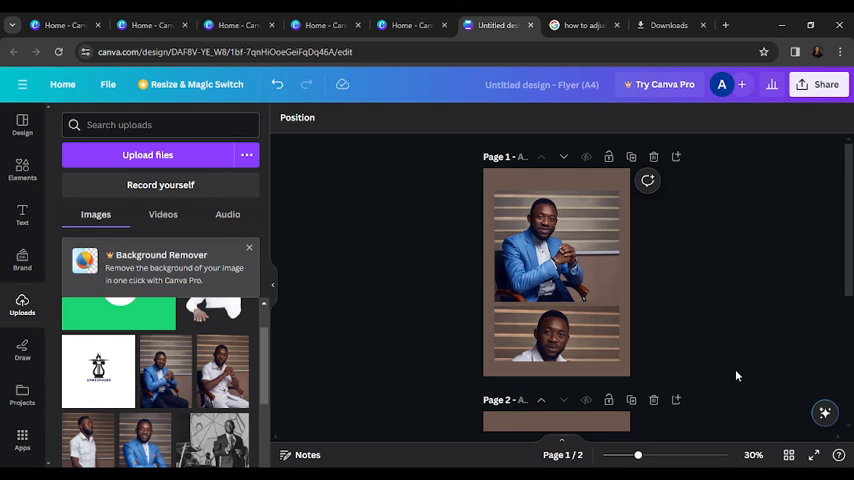